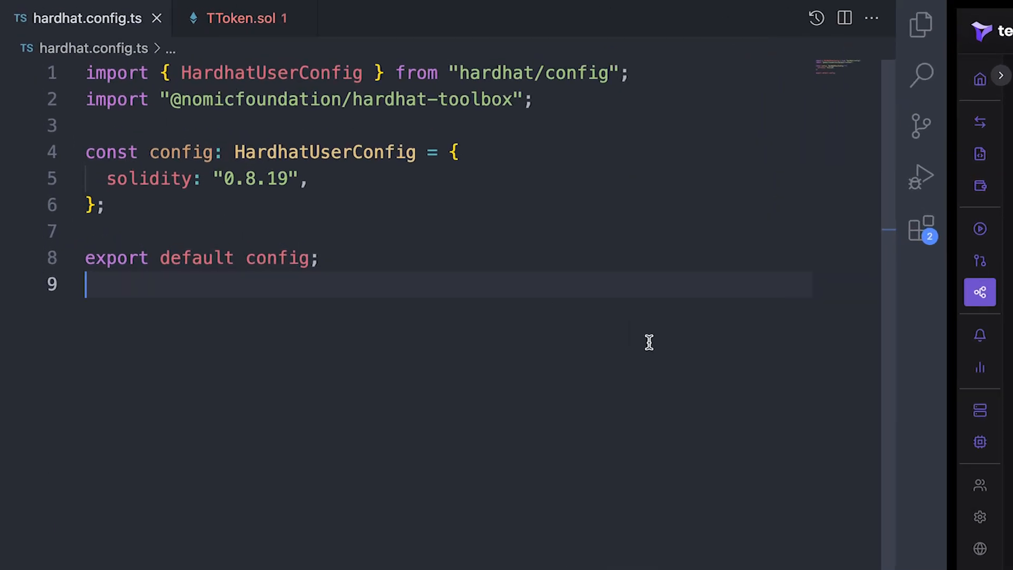
- Review TToken.sol, then open scripts/deploy.ts and highlight the secondSigner variable
left_click(252, 18)
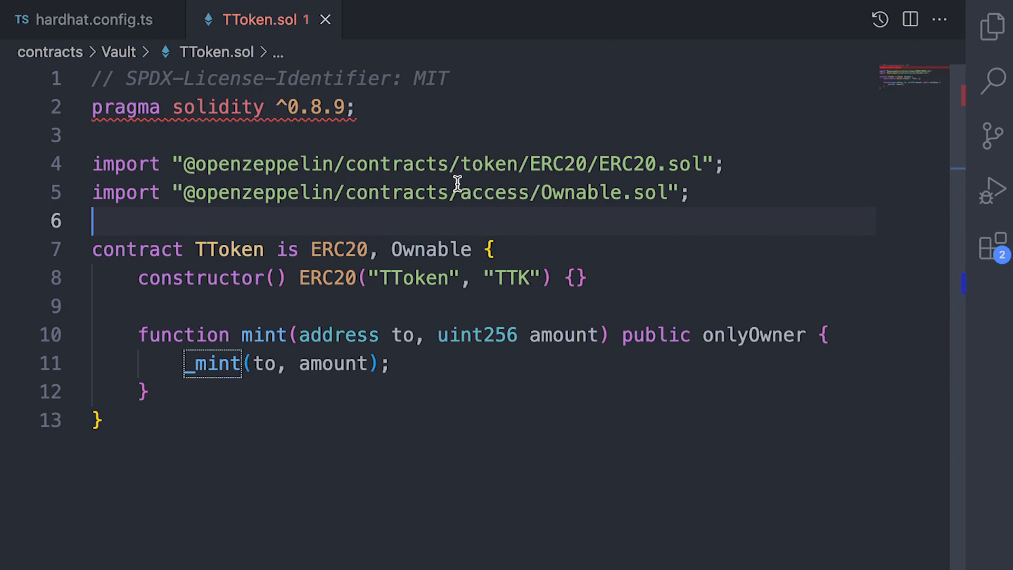
mouse_move(747, 107)
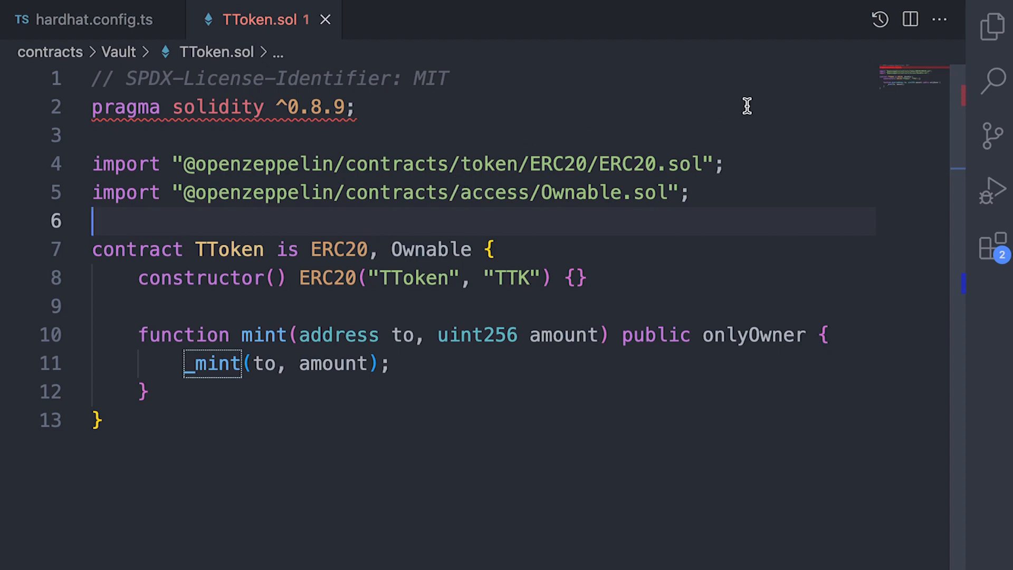
type("dep")
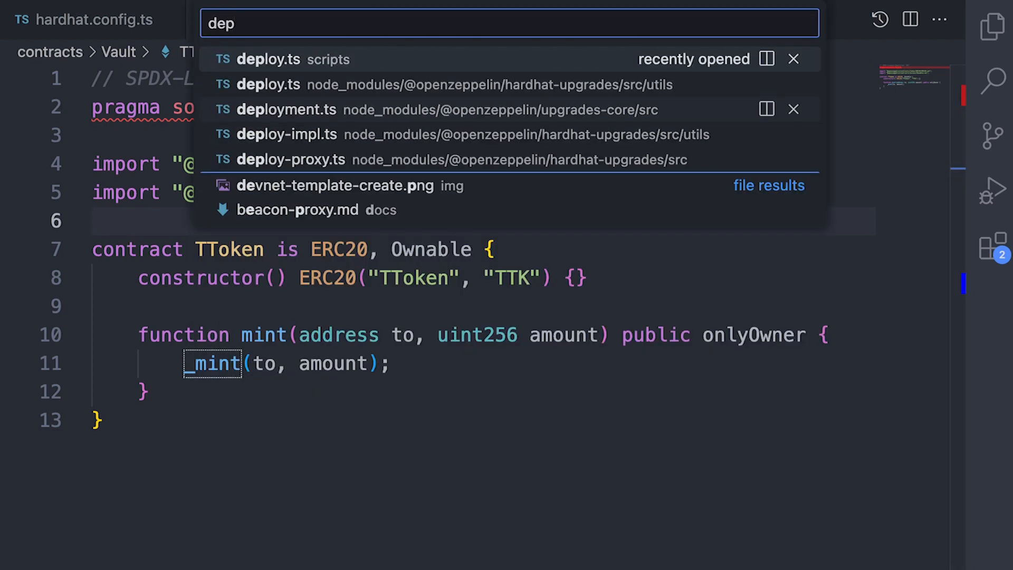
left_click(268, 58)
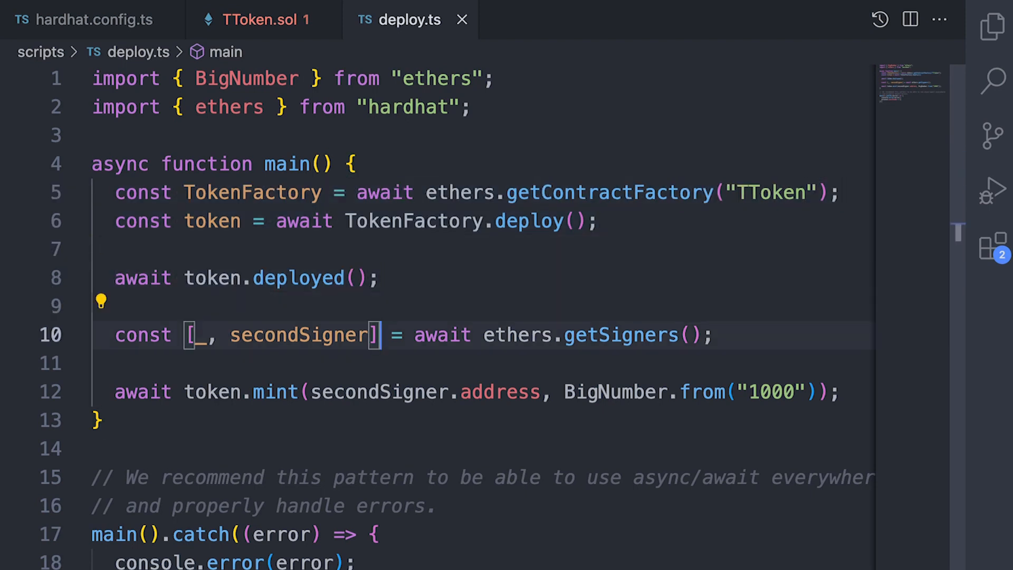
triple_click(297, 335)
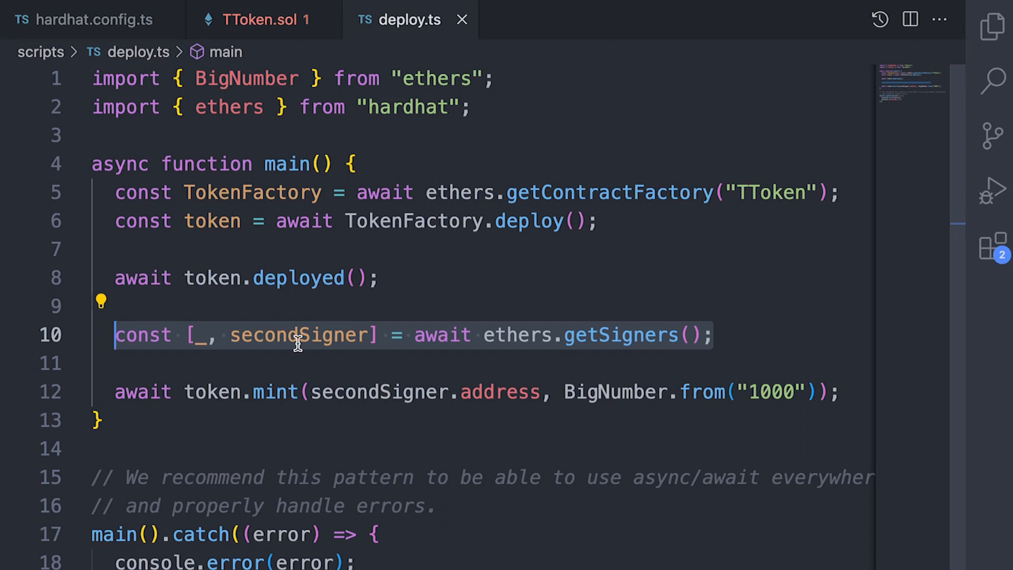
double_click(301, 335)
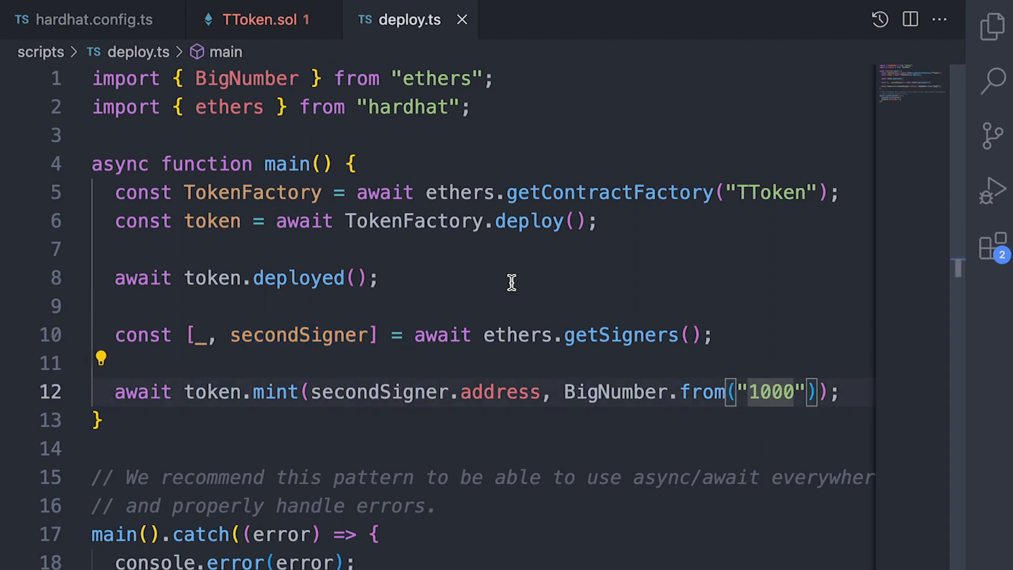
mouse_move(374, 392)
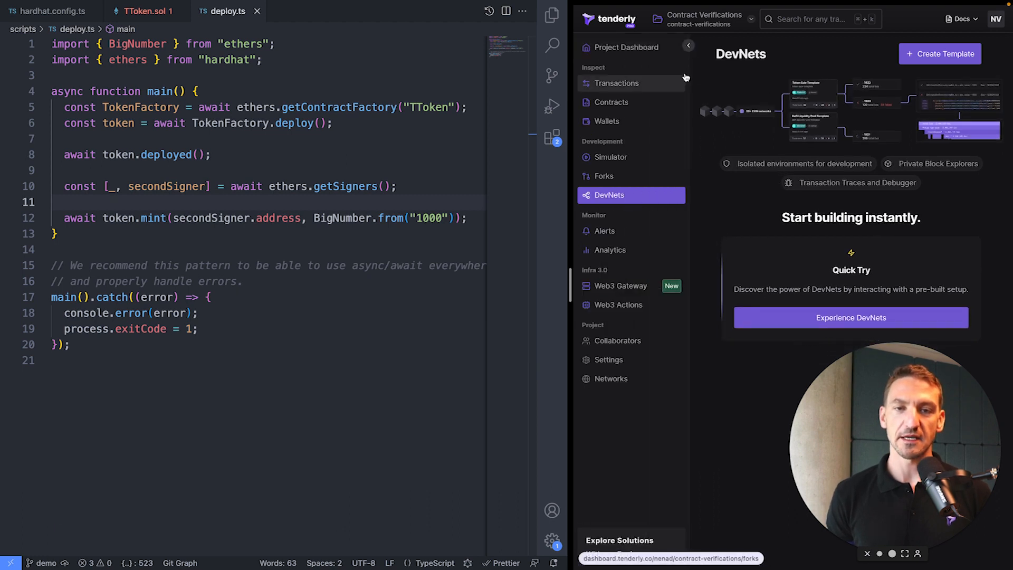
- Collapse the Tenderly sidebar and start a new DevNet template
left_click(688, 45)
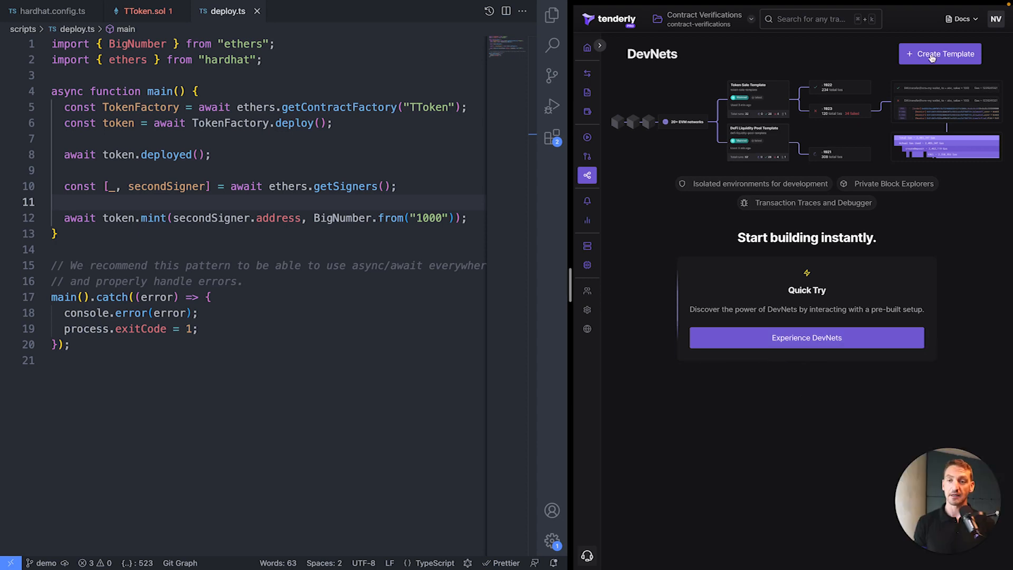
left_click(940, 54)
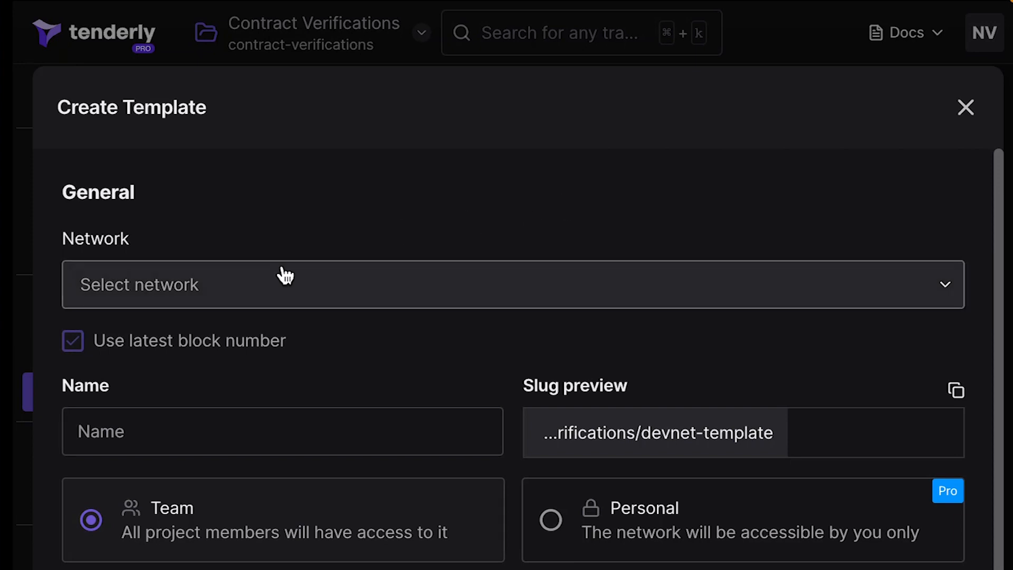
- Choose Mainnet, name the template 'deployment', and scroll through its generated YAML
left_click(503, 284)
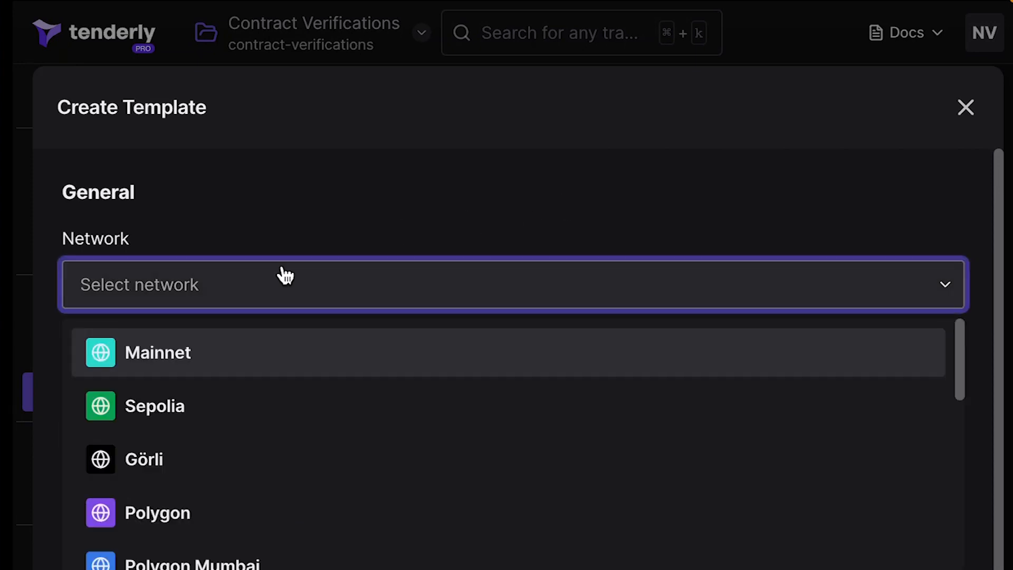
left_click(158, 352)
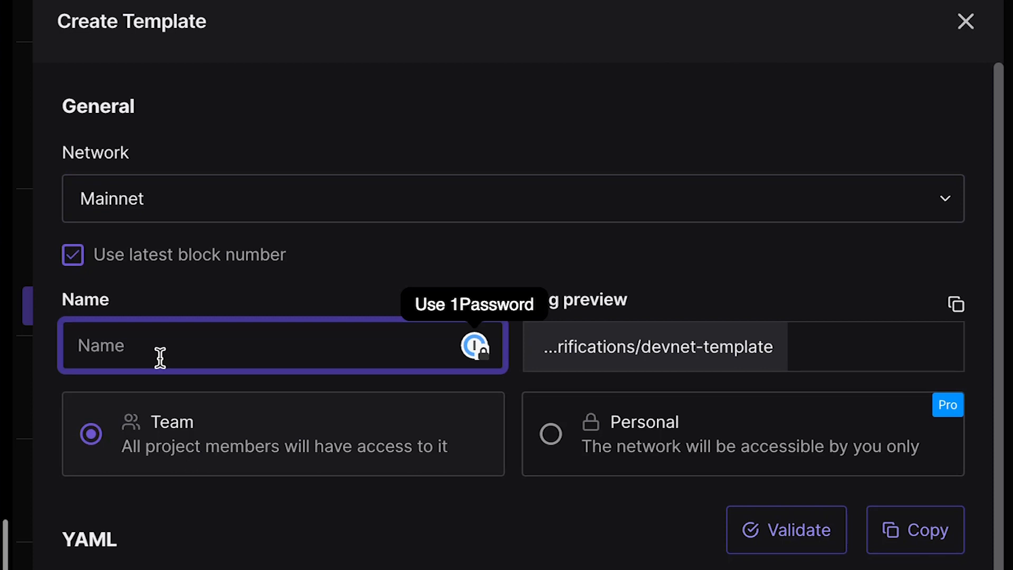
type("d")
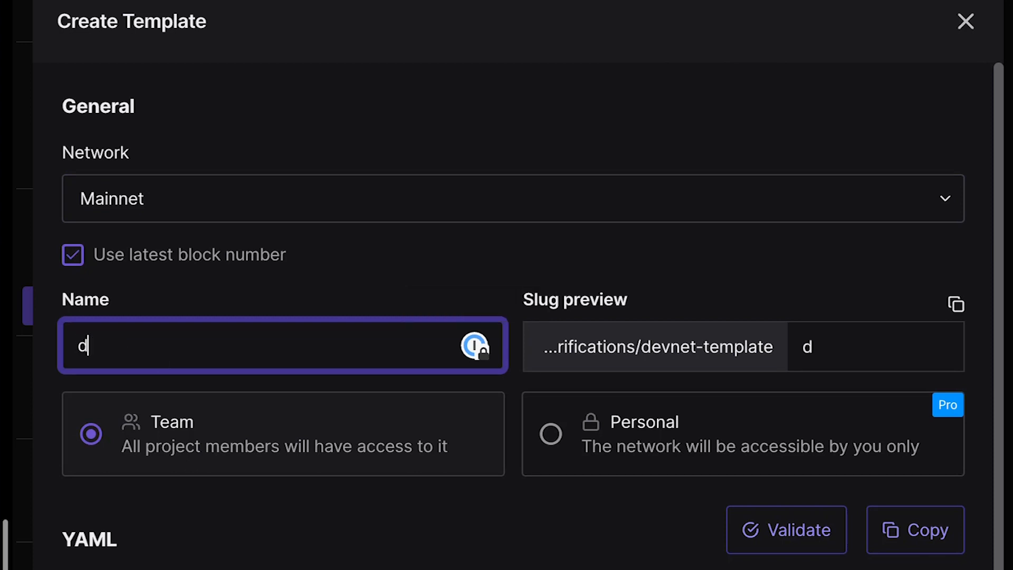
type("eployment")
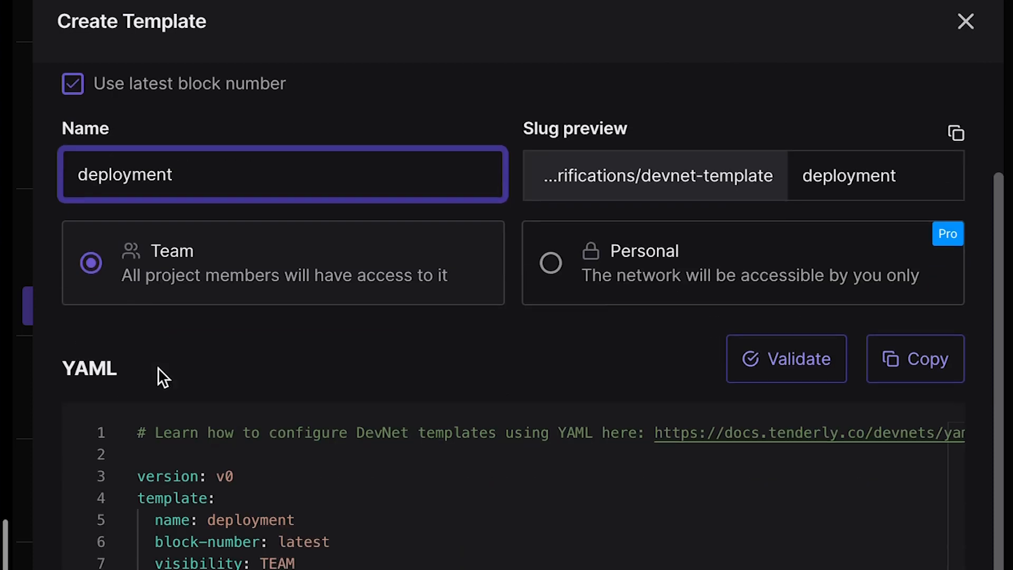
scroll("down", 3)
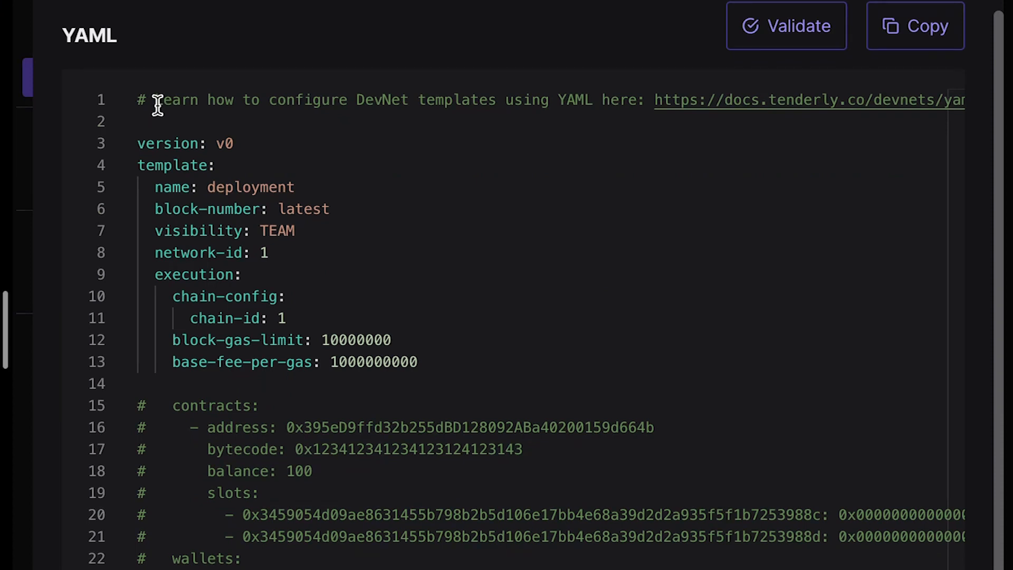
mouse_move(245, 252)
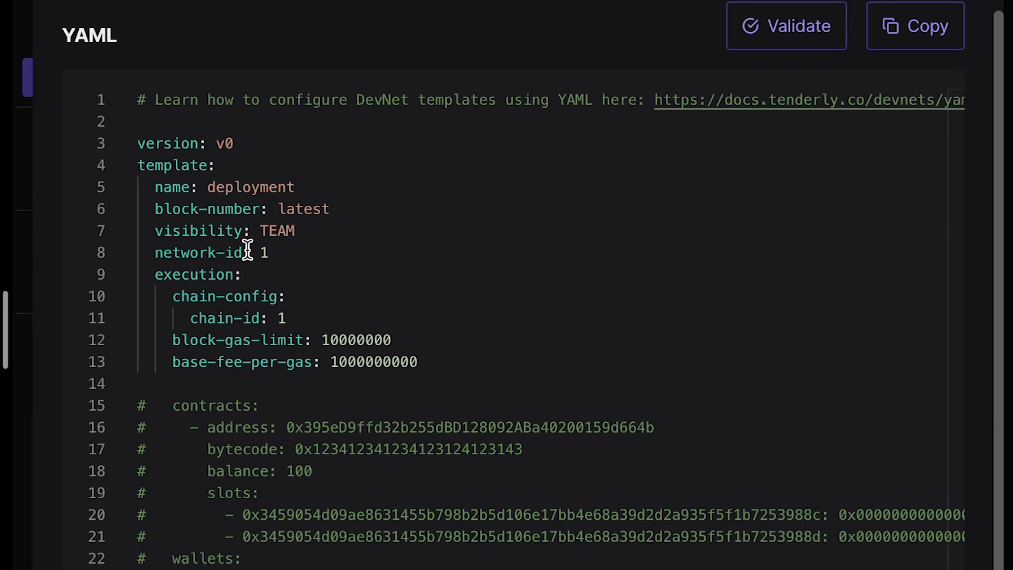
scroll("down", 3)
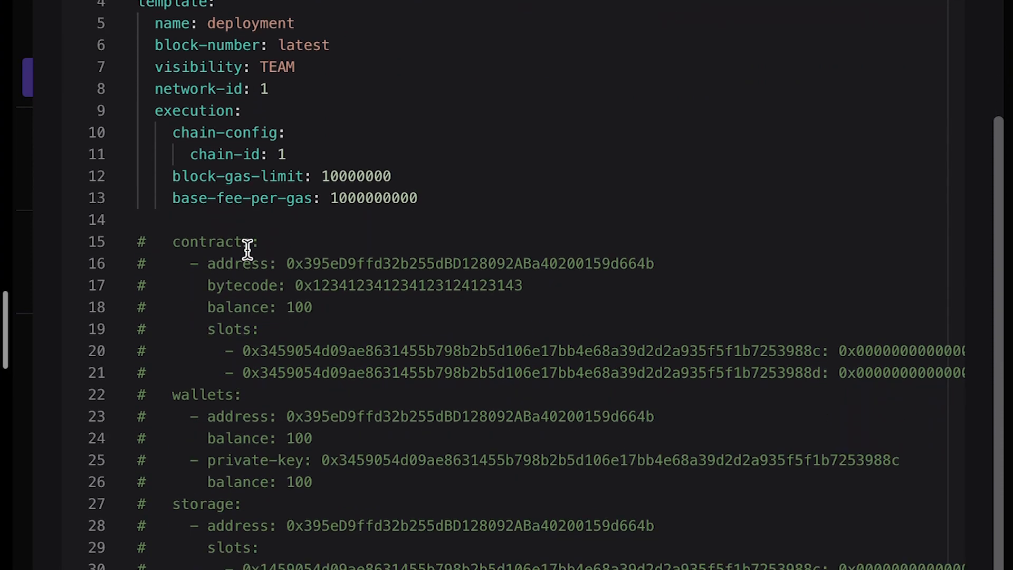
scroll("down", 3)
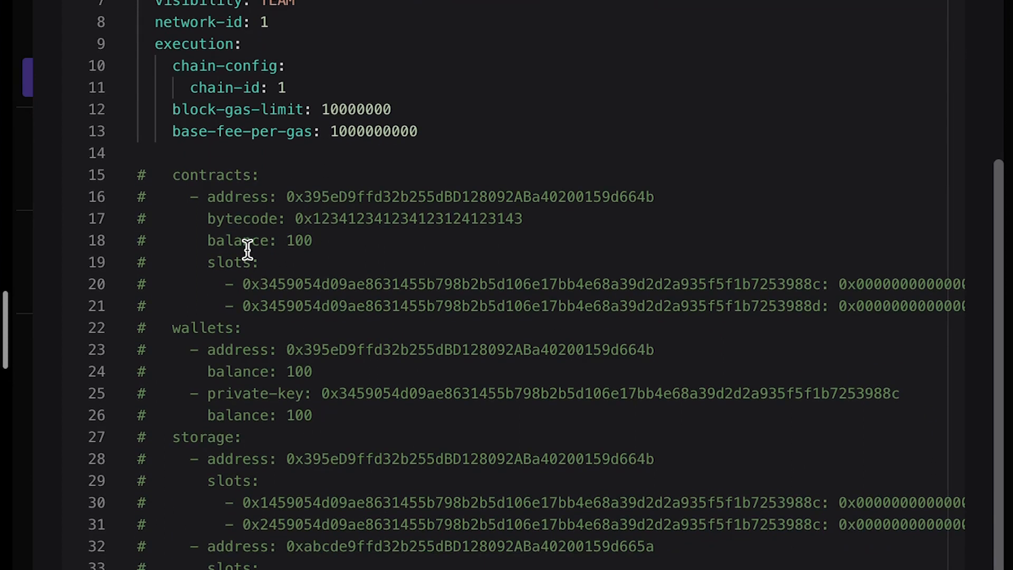
mouse_move(349, 271)
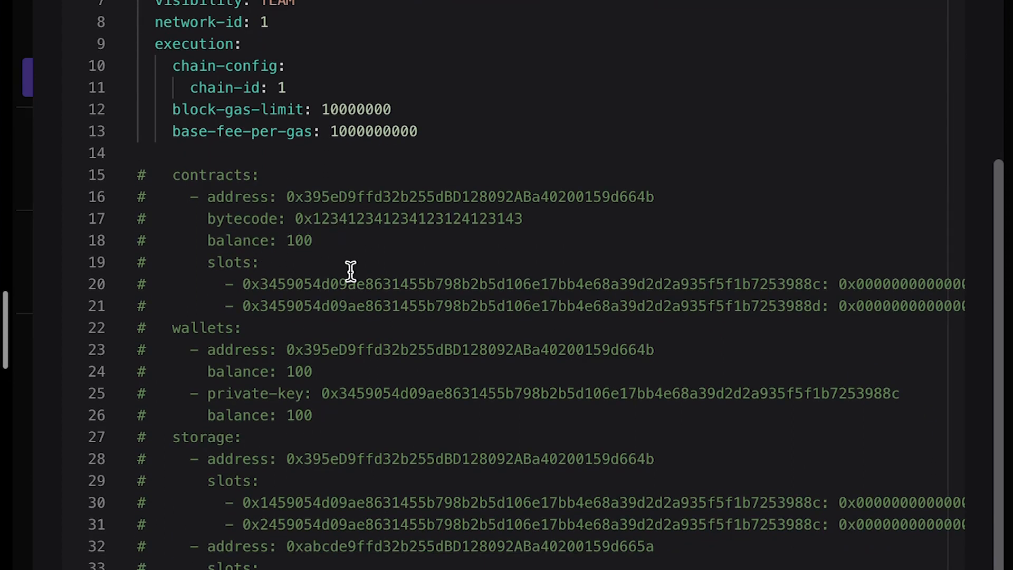
double_click(358, 284)
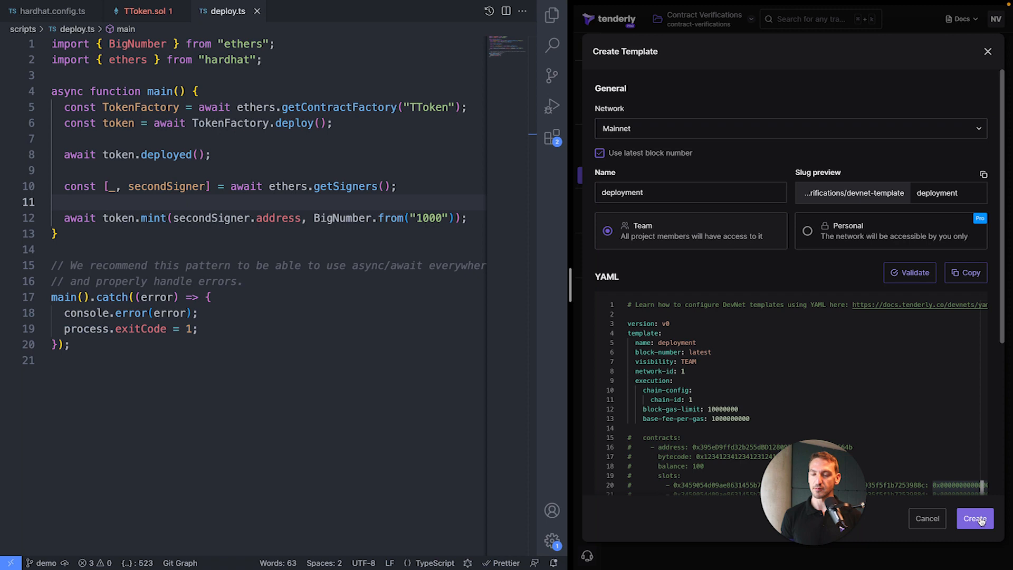
- Create the 'deployment' template, spawn a DevNet from it, and copy its RPC link
left_click(975, 518)
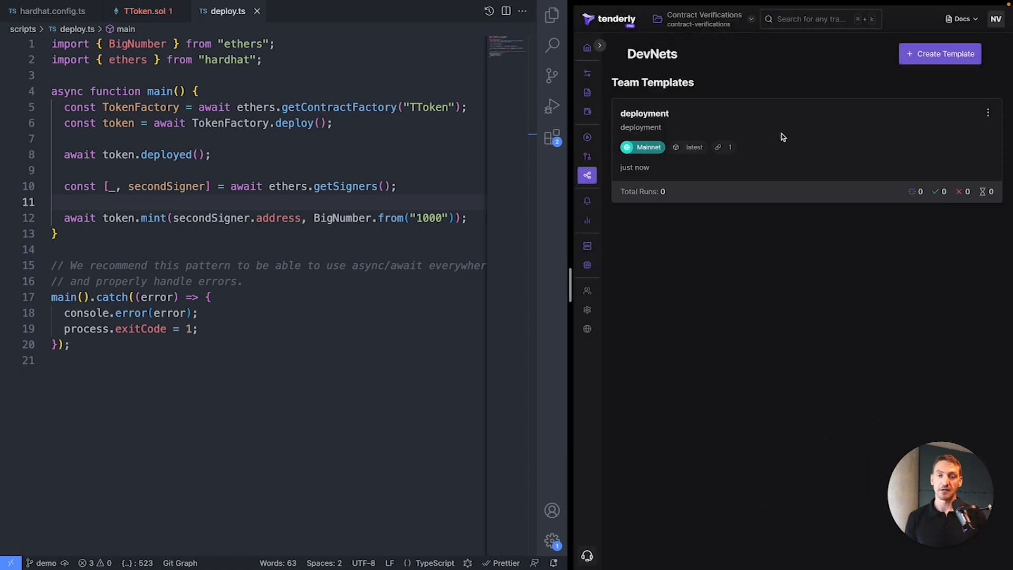
left_click(644, 113)
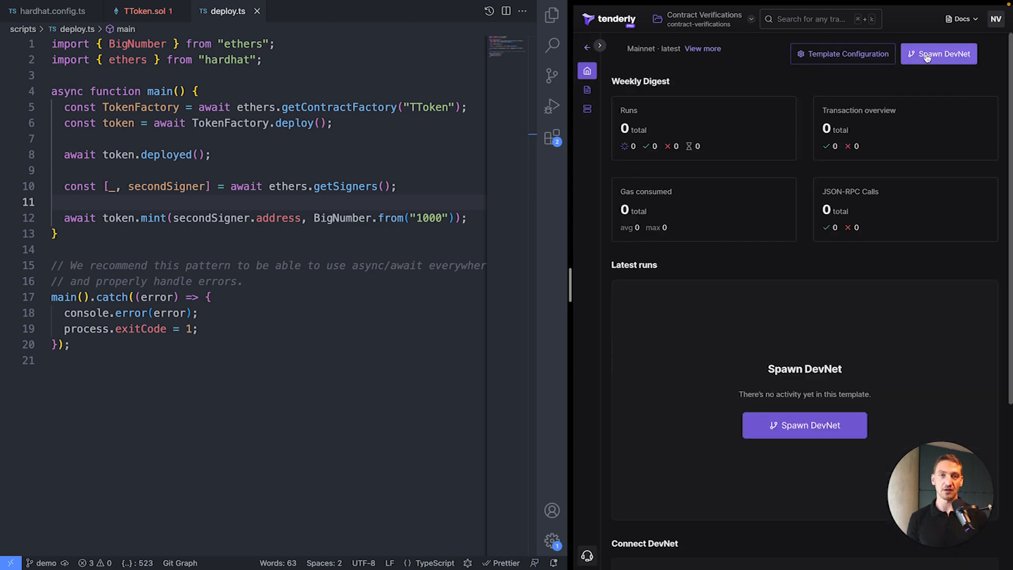
left_click(938, 54)
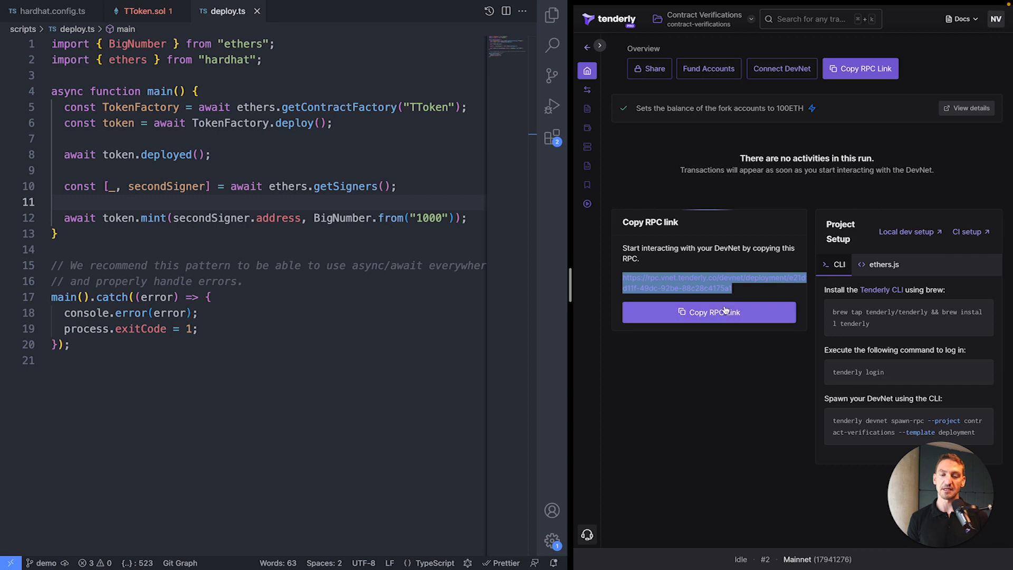
left_click(708, 312)
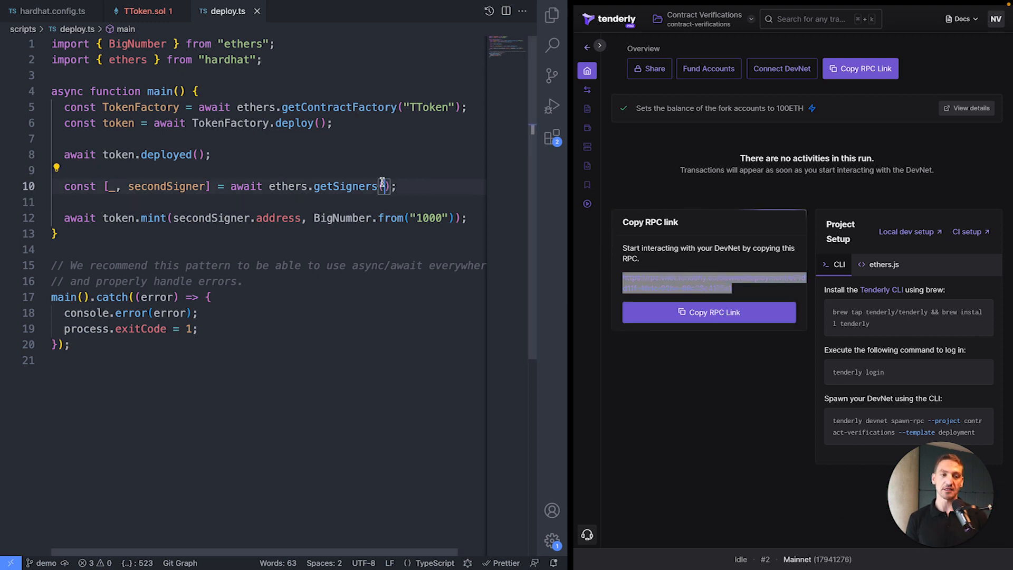
left_click(49, 11)
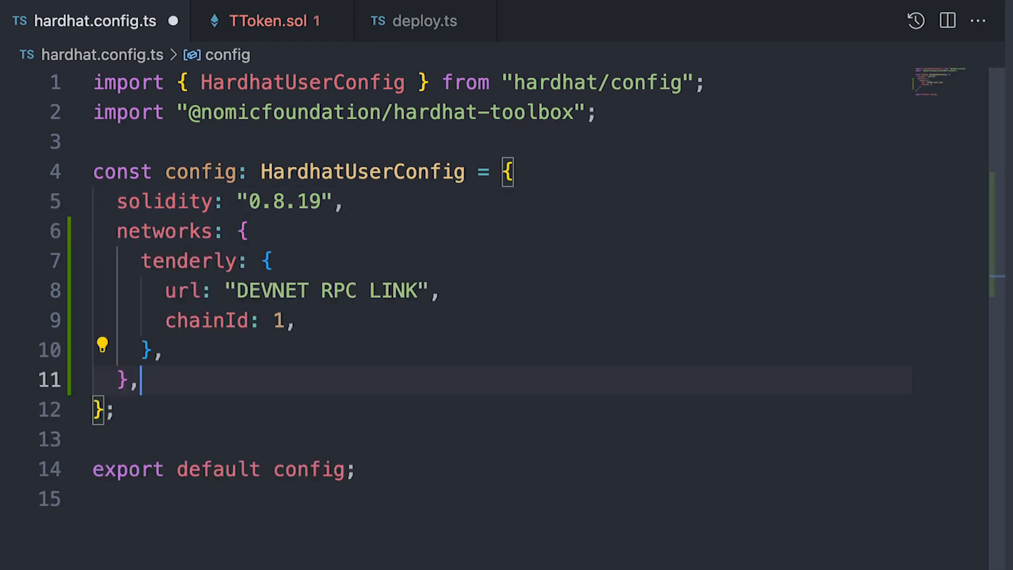
- Paste the copied DevNet RPC link over the tenderly network's 'DEVNET RPC LINK' placeholder
double_click(164, 231)
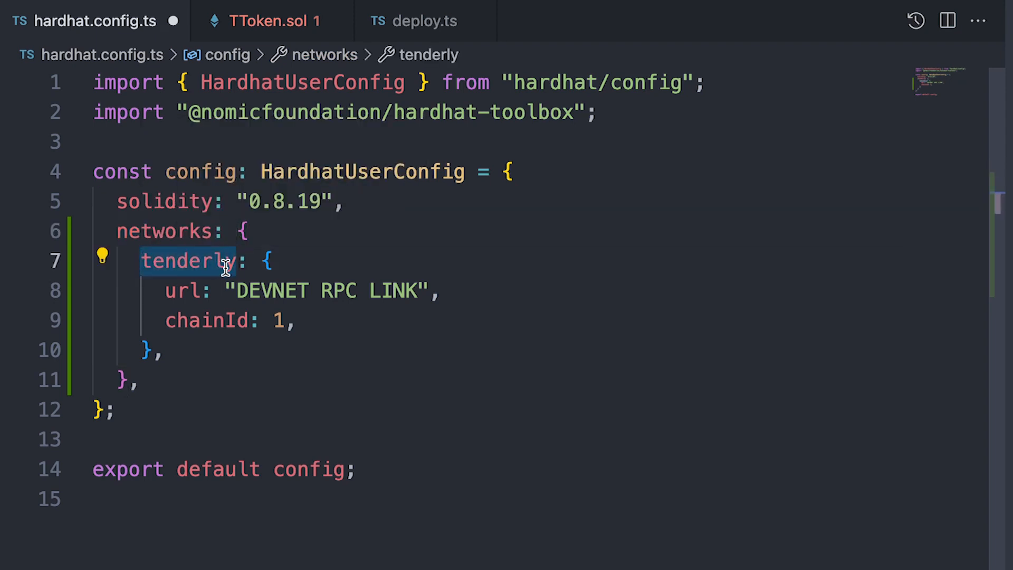
mouse_move(226, 289)
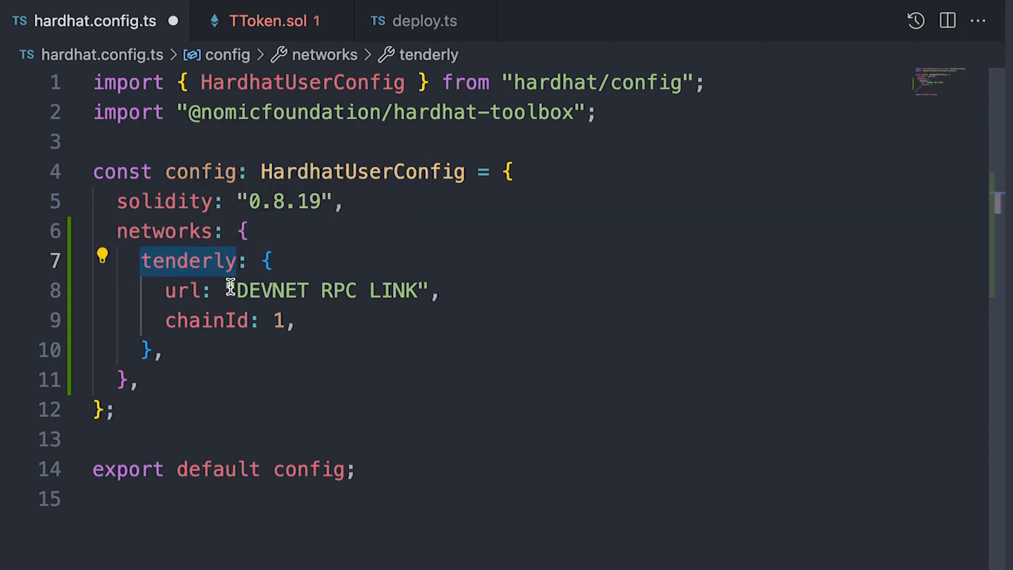
double_click(329, 290)
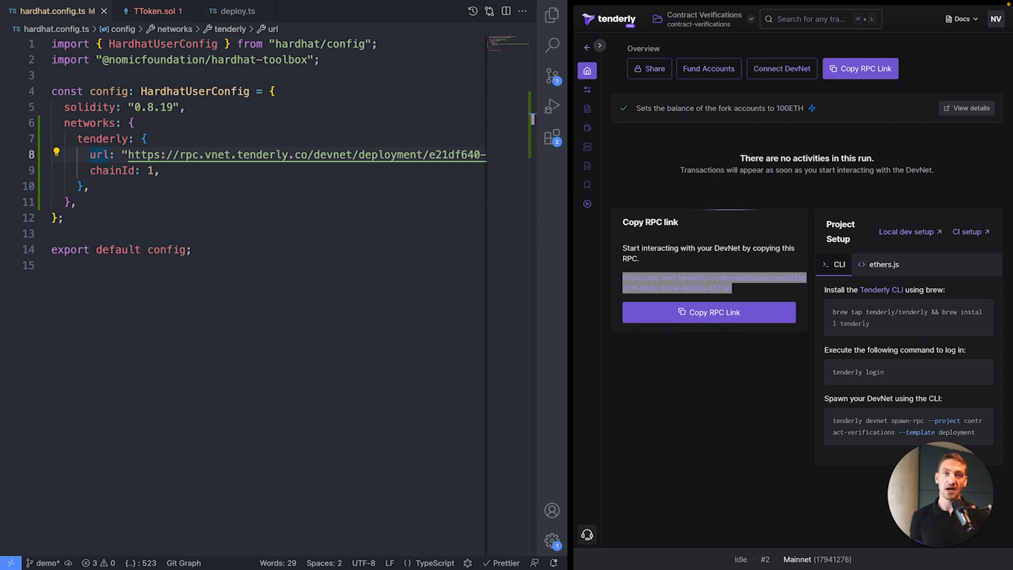
left_click(181, 76)
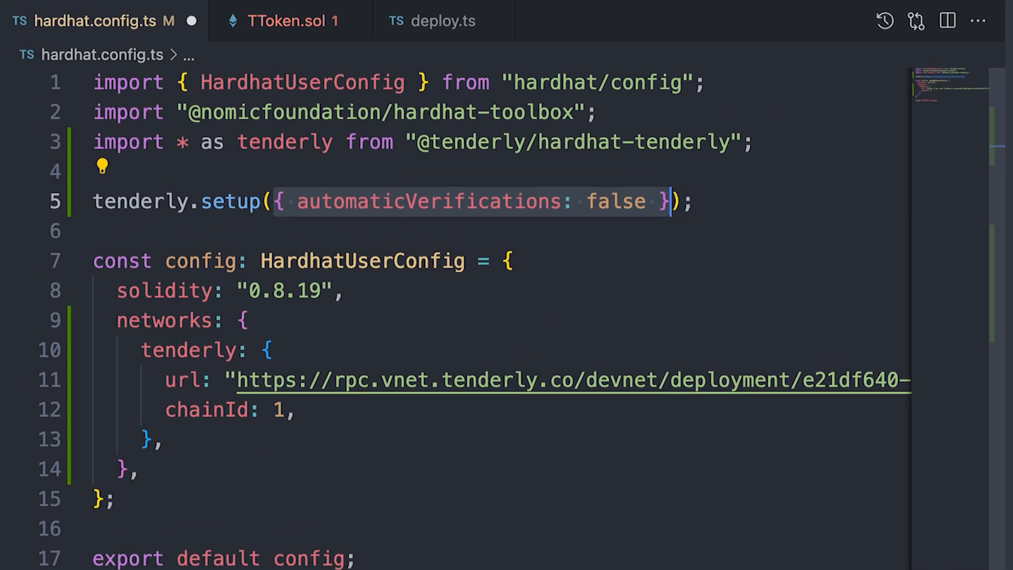
mouse_move(365, 202)
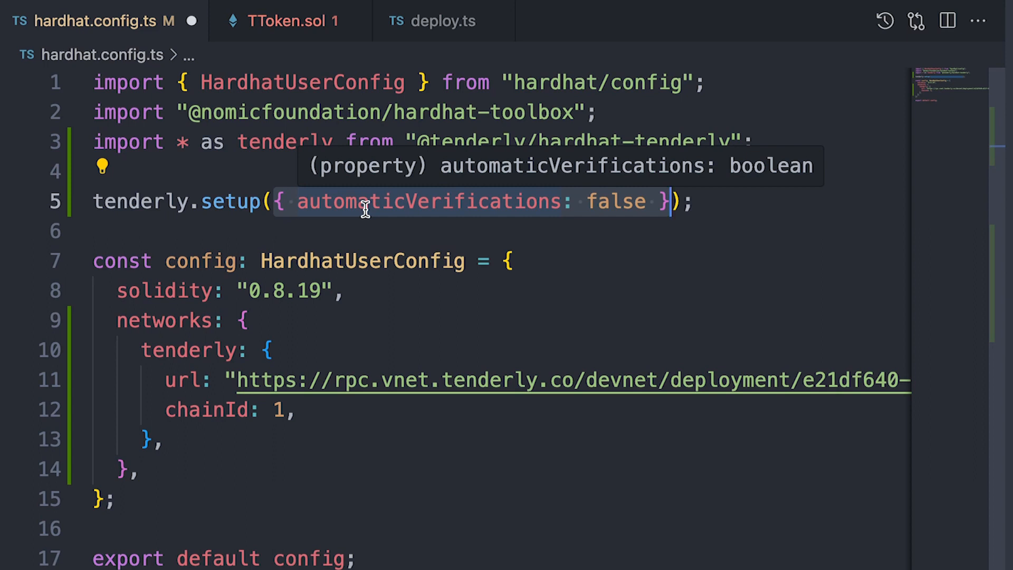
- Add tenderly.setup with automaticVerifications false and a tenderly block with project and username
left_click(822, 231)
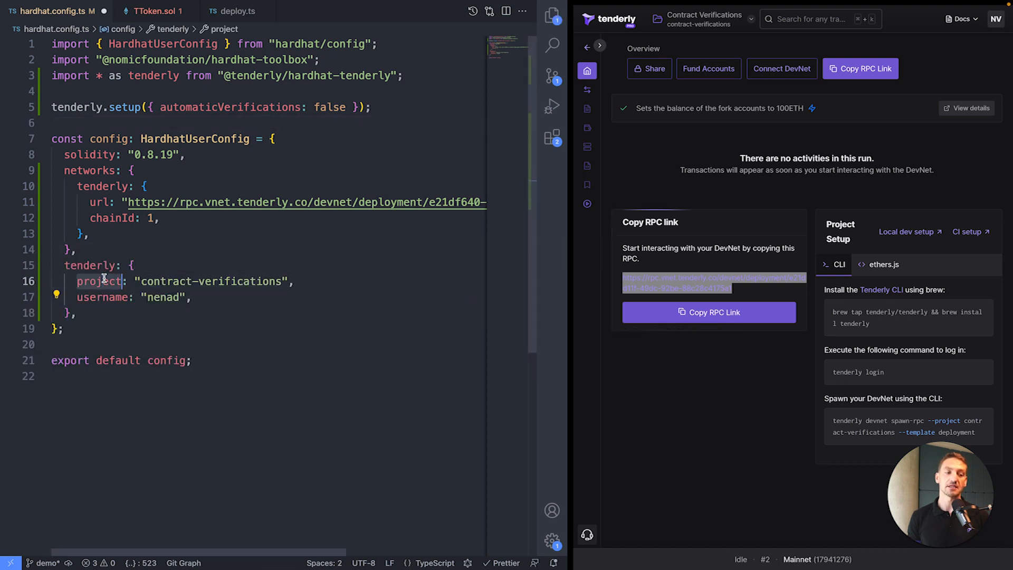
left_click(101, 297)
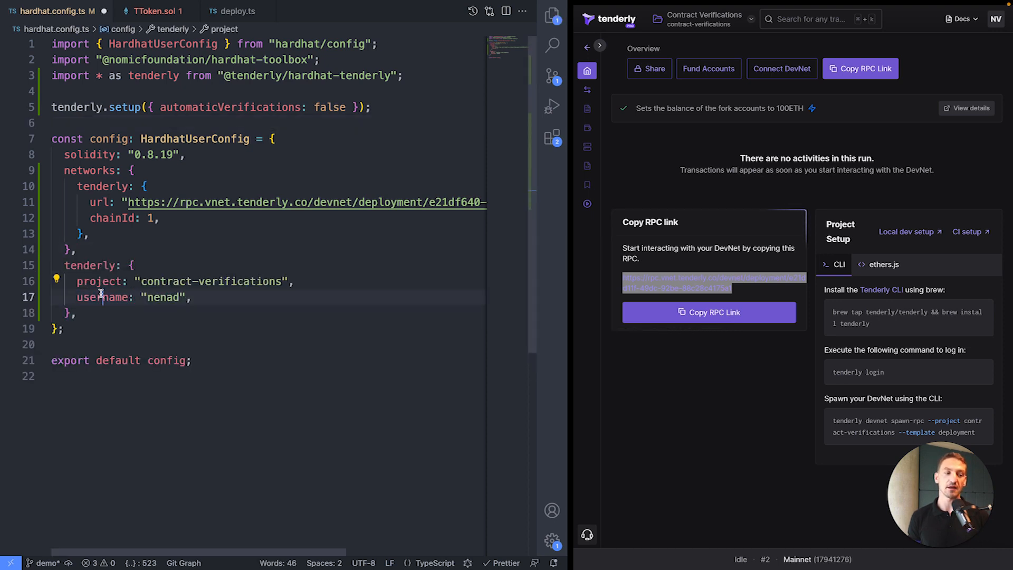
double_click(102, 297)
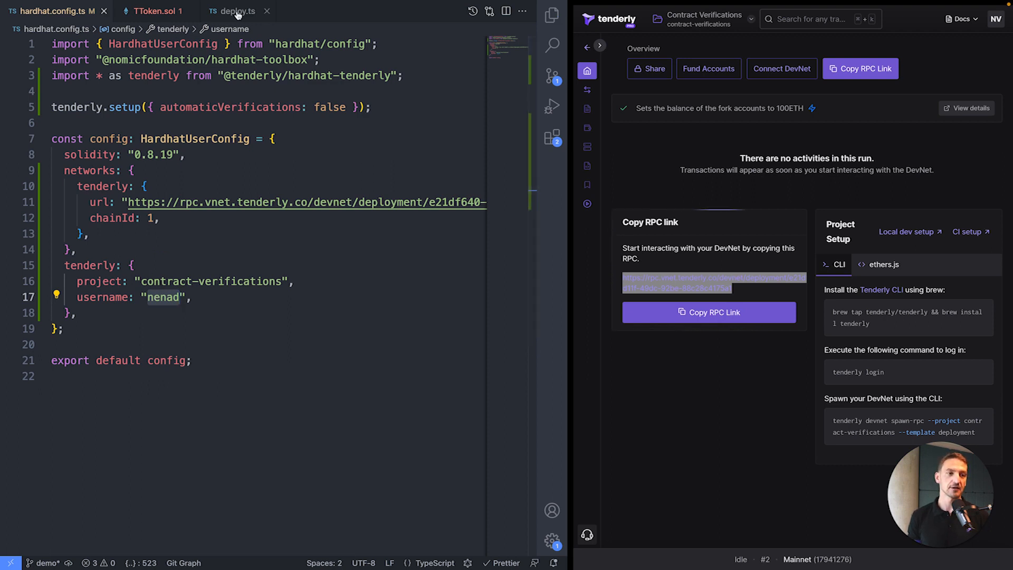
- Import tenderly in deploy.ts and call tenderly.verify with name 'TToken' and token.address
left_click(237, 11)
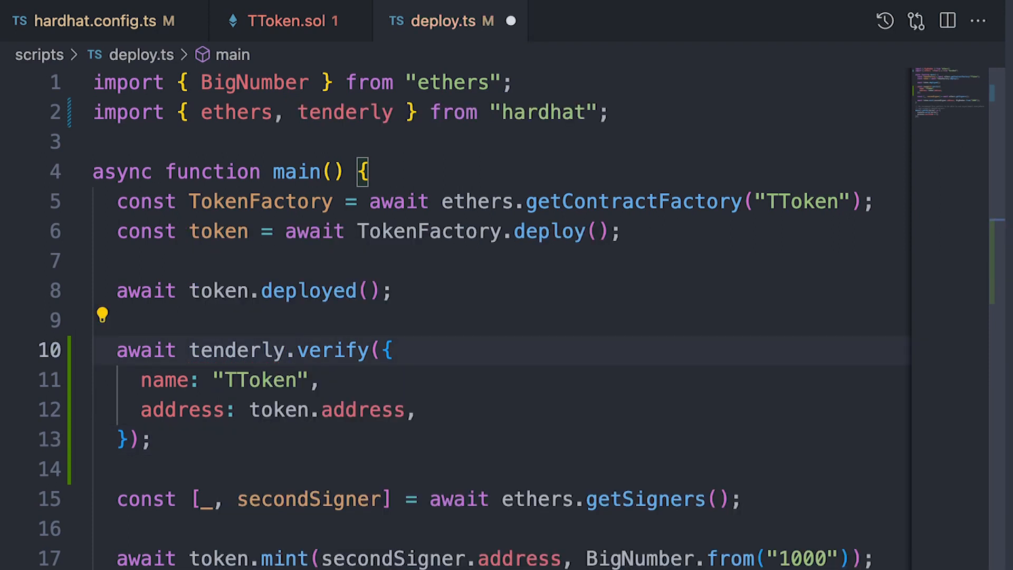
double_click(237, 350)
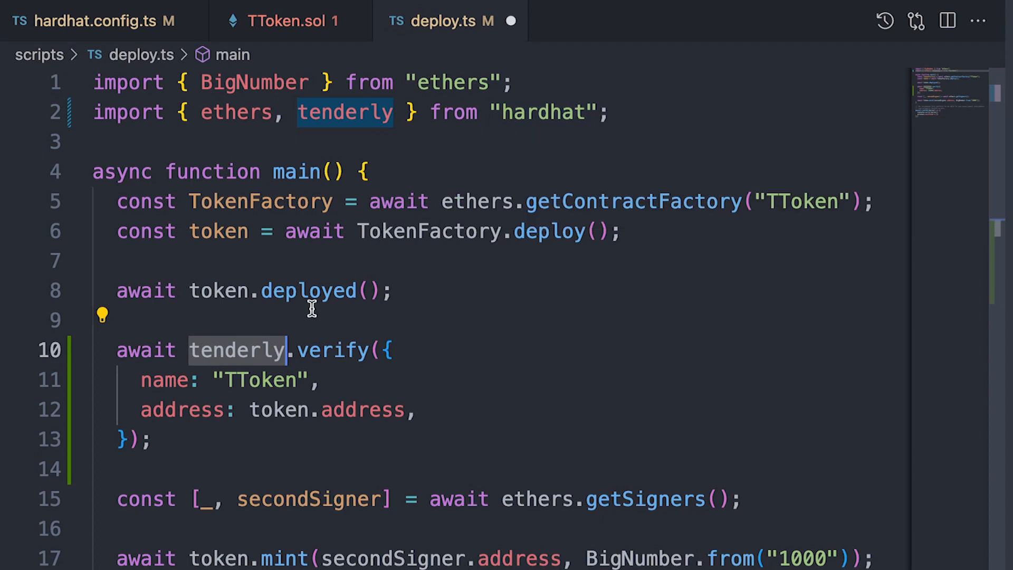
mouse_move(475, 380)
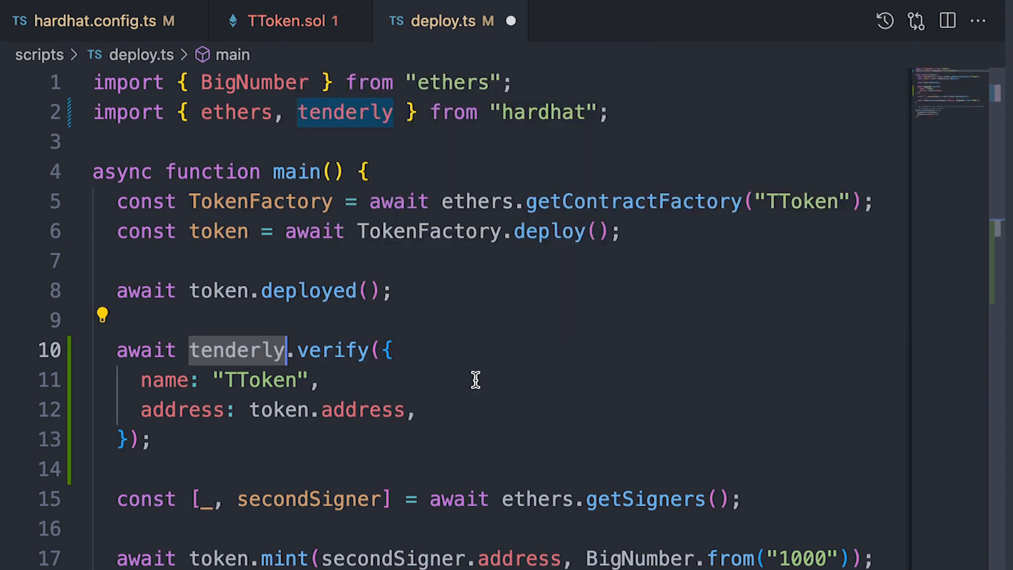
mouse_move(310, 375)
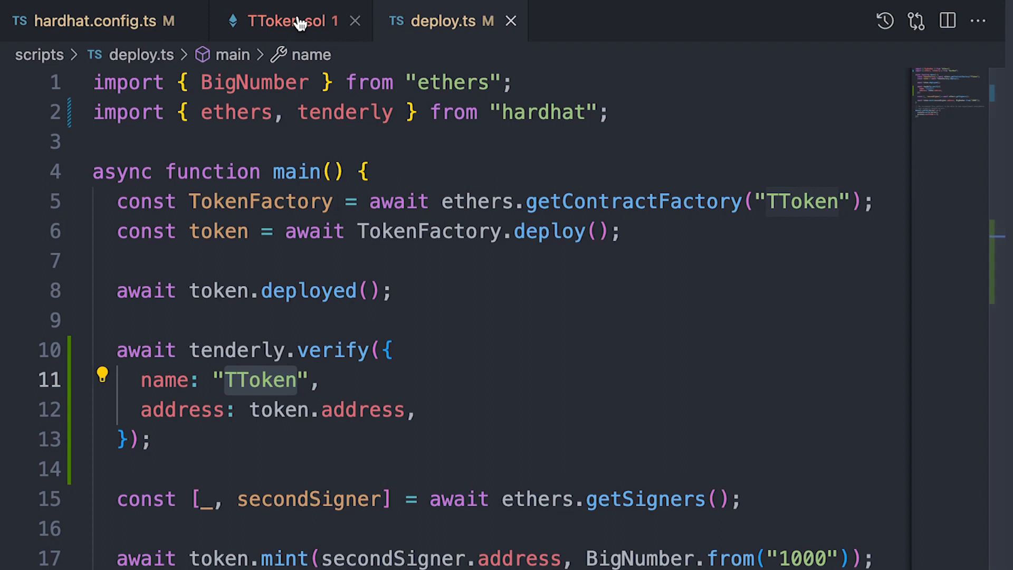
left_click(287, 21)
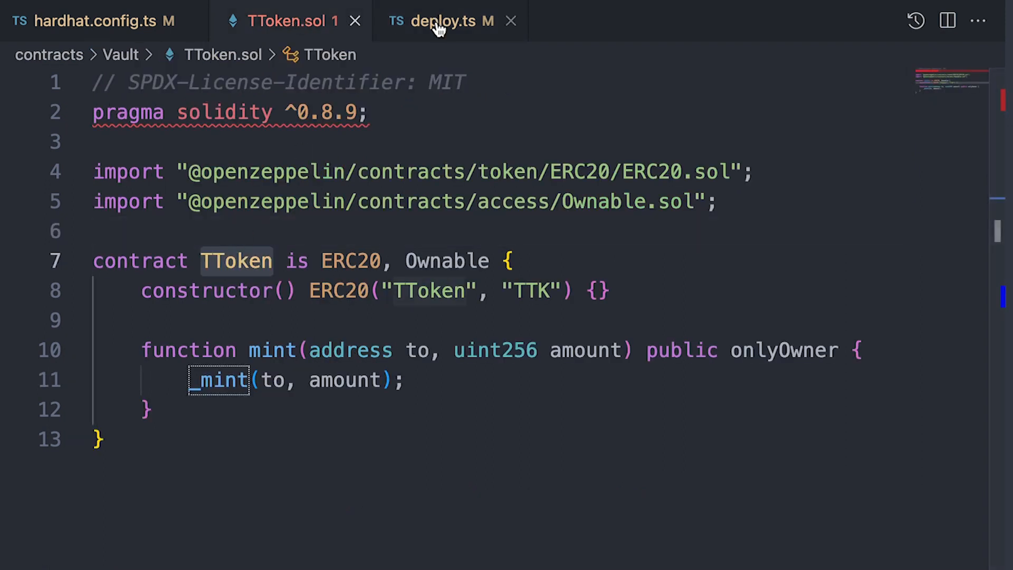
left_click(443, 21)
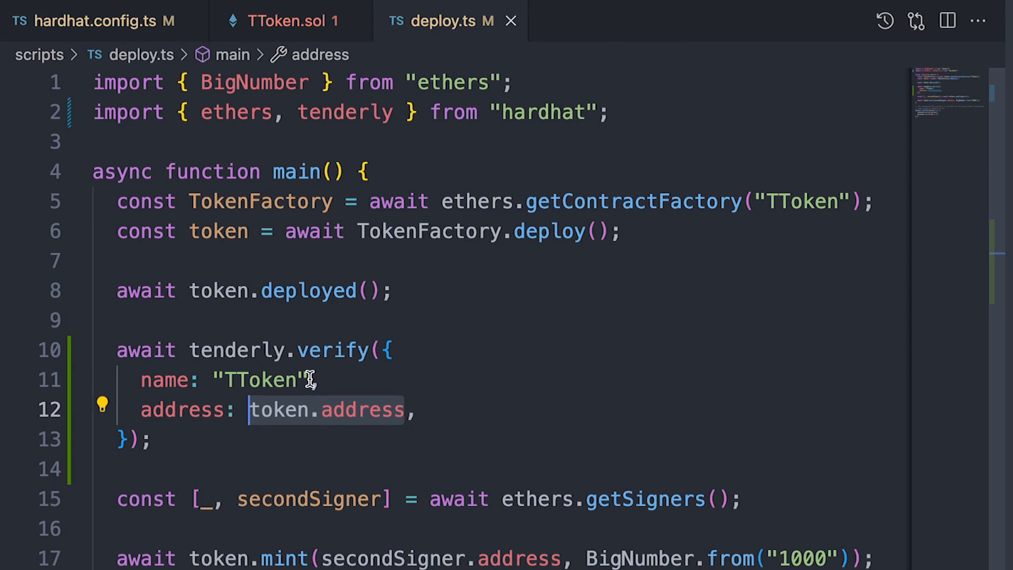
mouse_move(333, 350)
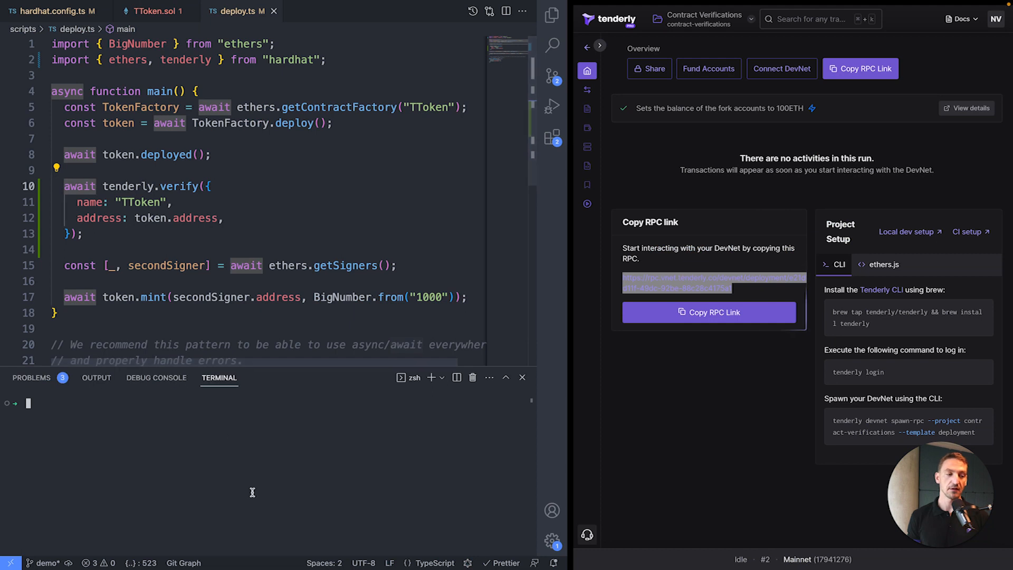
- Run 'npx hardhat run scripts/deploy.ts --network tenderly' in the terminal
type("npx hardhat run sc")
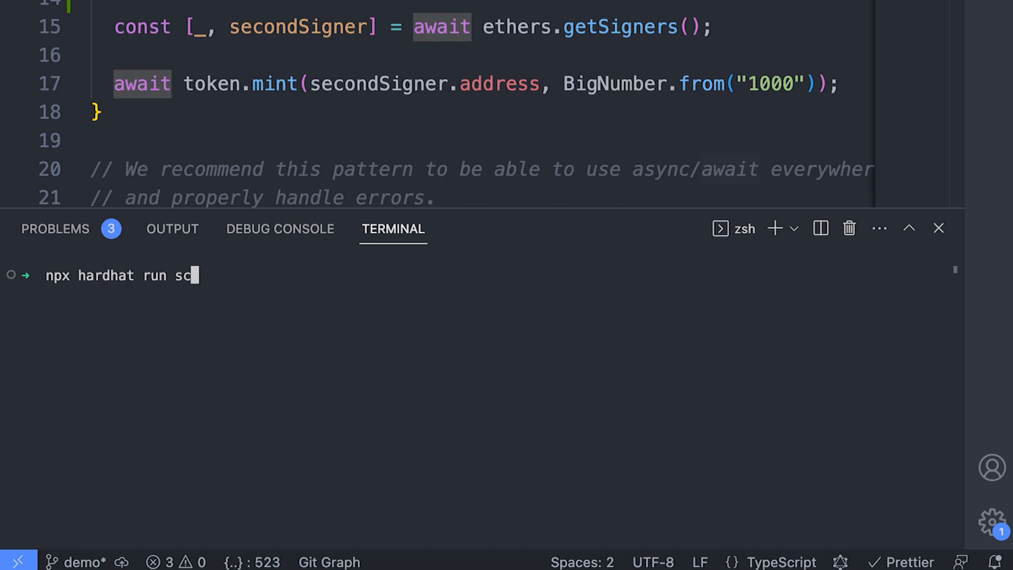
type("ripts/deploy.ts")
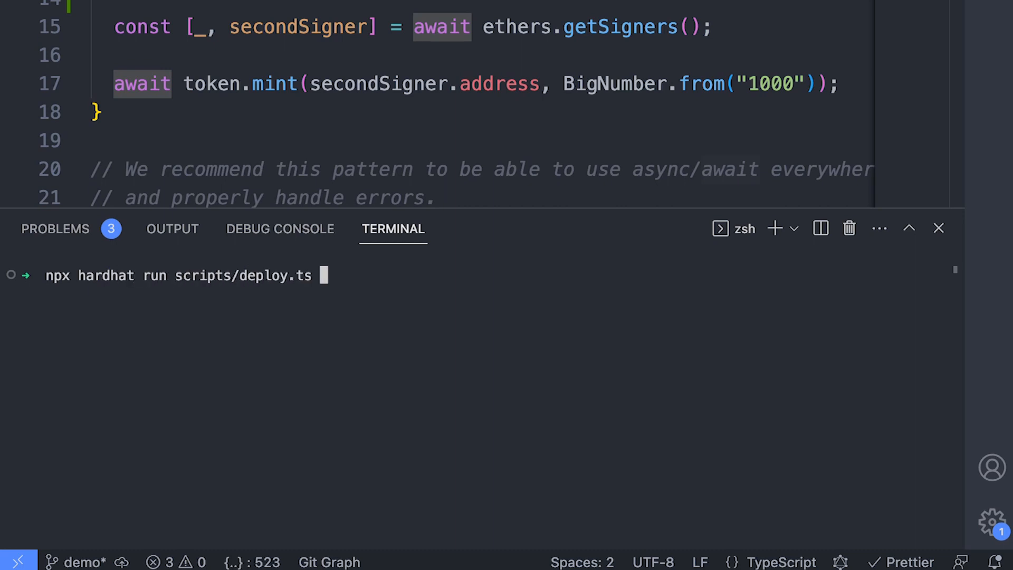
type("--ne")
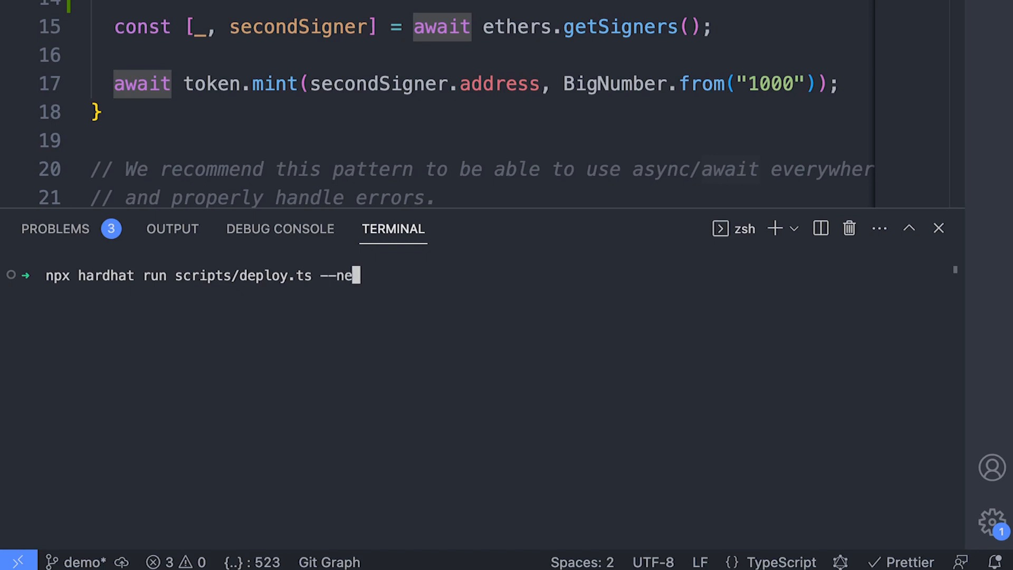
type("twork tender")
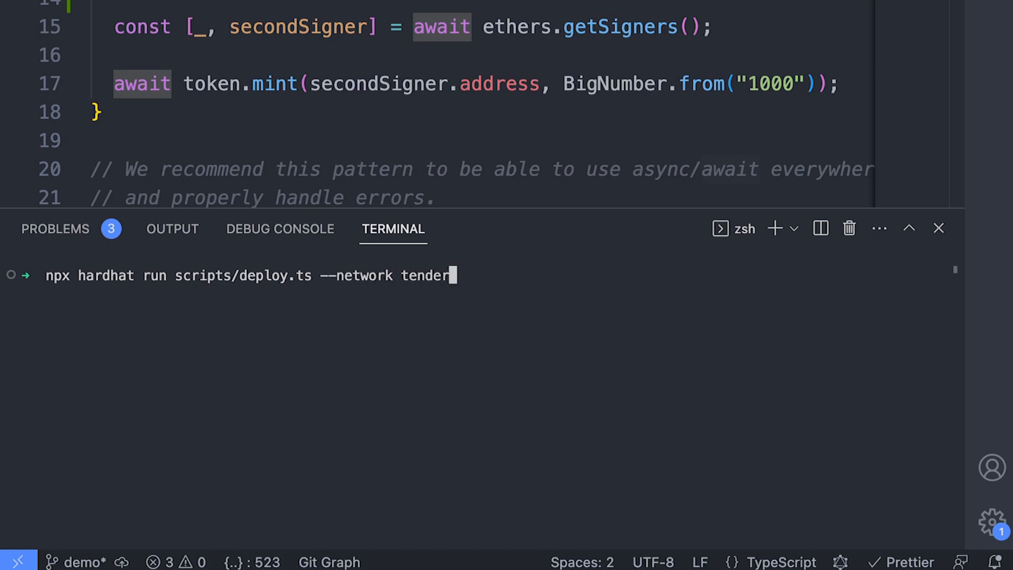
type("ly")
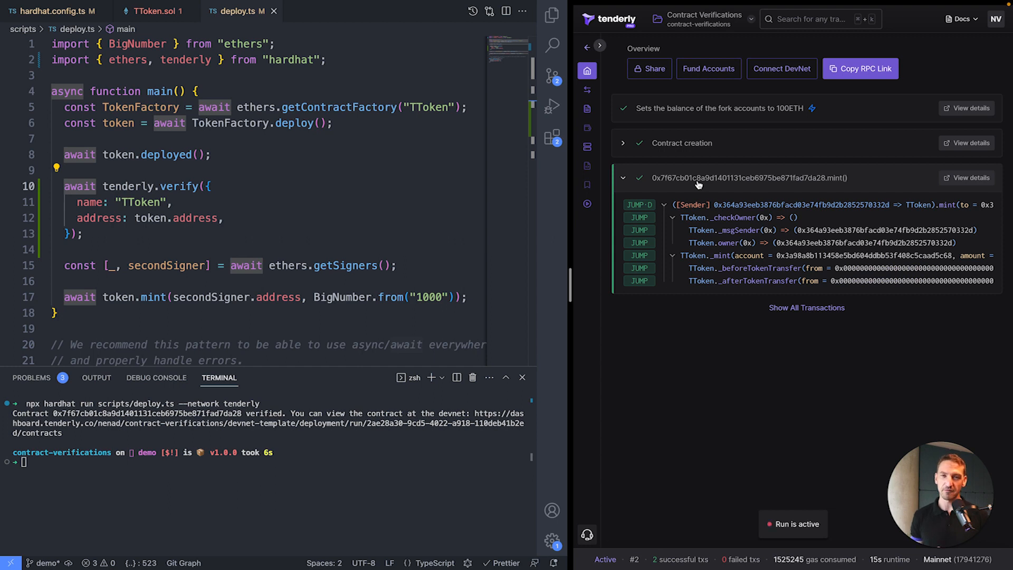
mouse_move(931, 191)
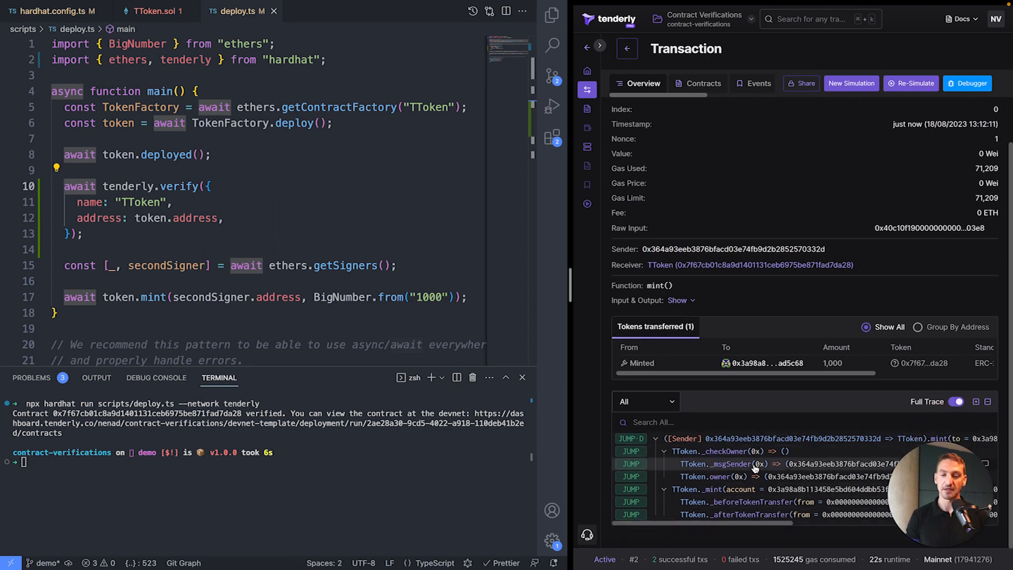
- Open the mint transaction in Tenderly's debugger at TToken.mint
left_click(967, 83)
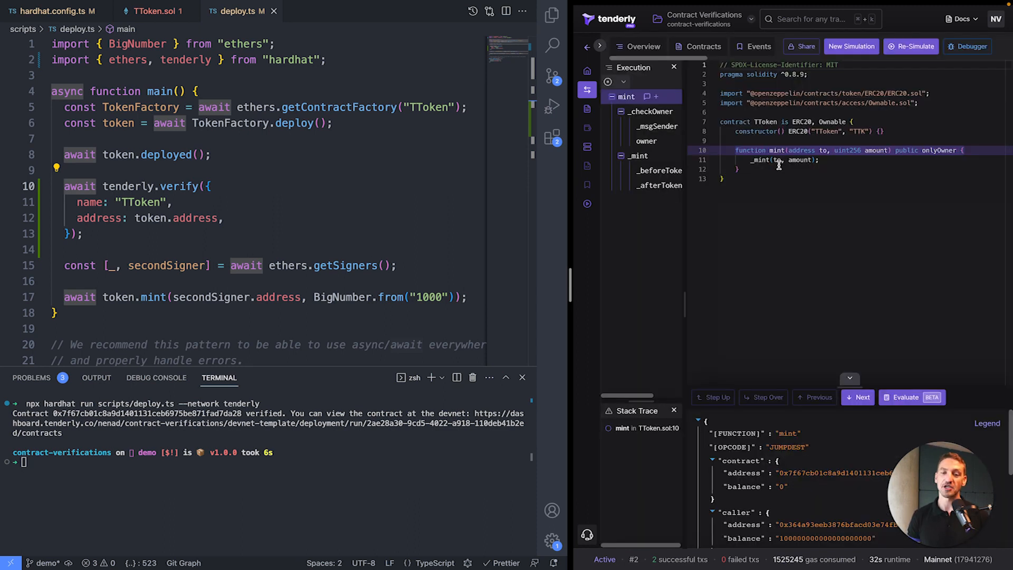